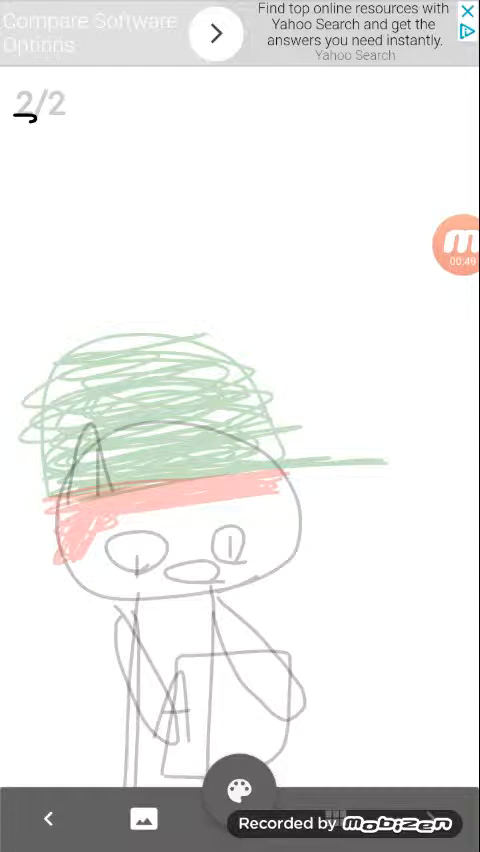
Handwrite a large black caption over the capped figure sketch on frame 2
drag(70, 296, 100, 289)
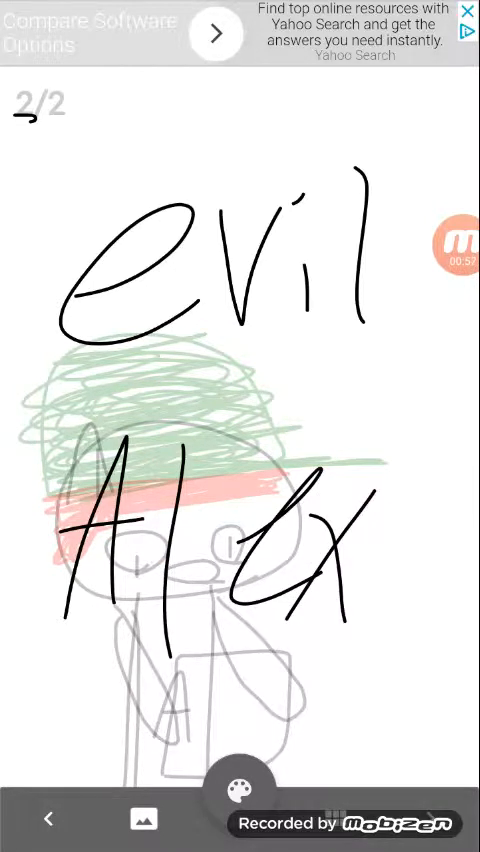
Add frame 3, draw a large solid black oval head, and undo the stray white circle
click(238, 785)
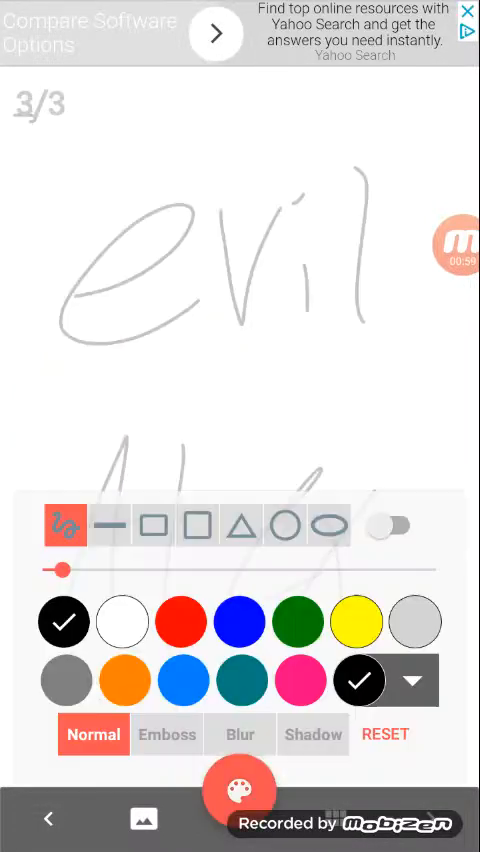
click(283, 525)
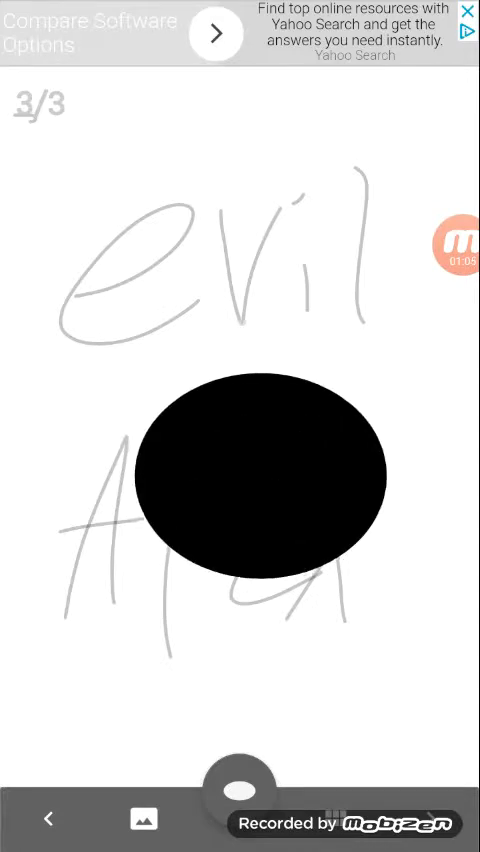
click(240, 790)
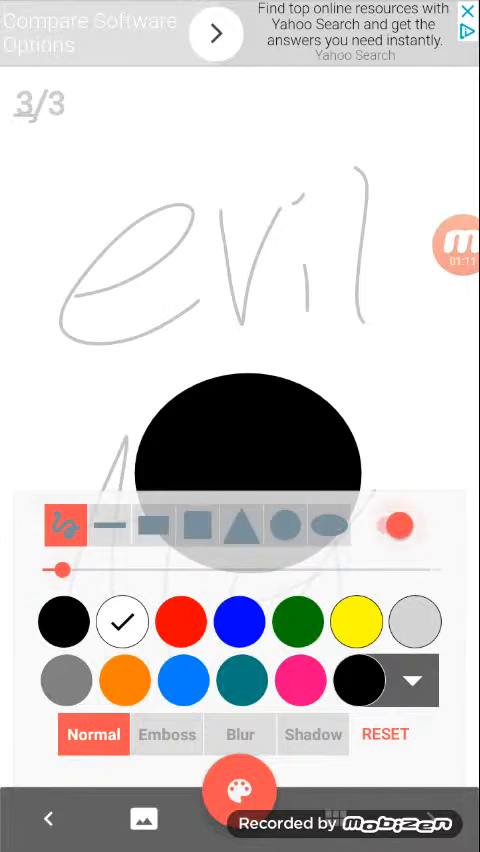
click(329, 527)
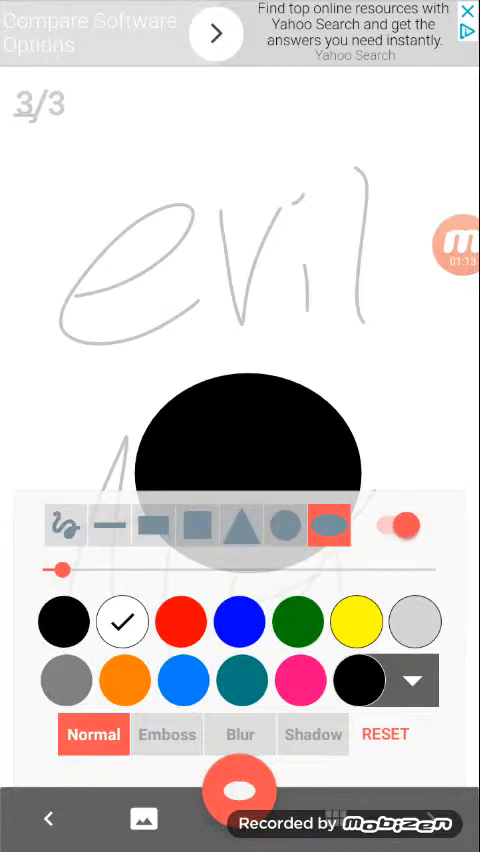
click(181, 621)
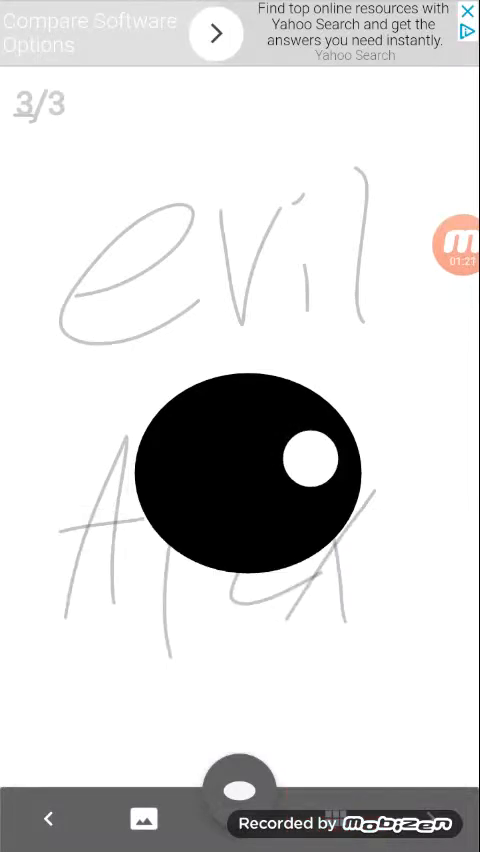
click(238, 789)
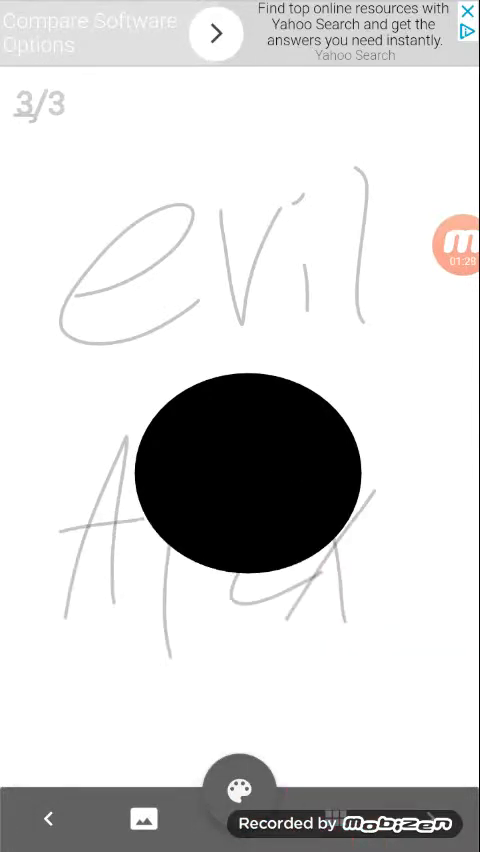
Draw angry white eyes and a grin on the head, then draw a black body with arms and legs
drag(330, 430, 285, 470)
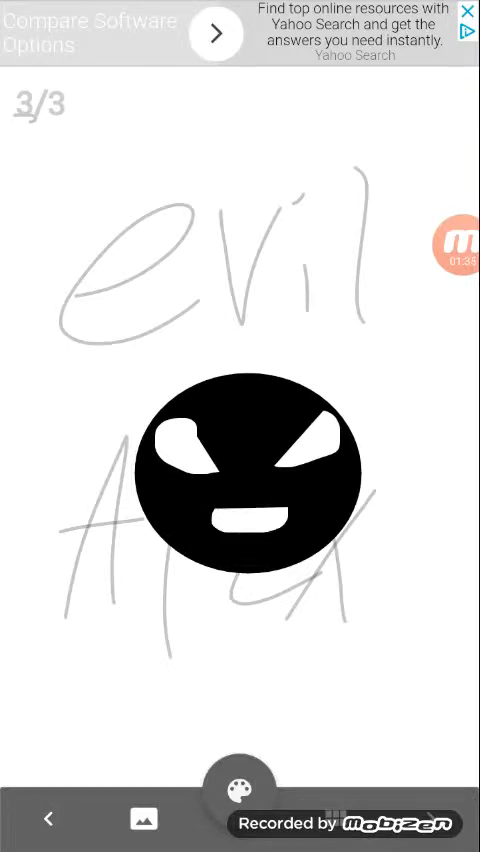
click(240, 788)
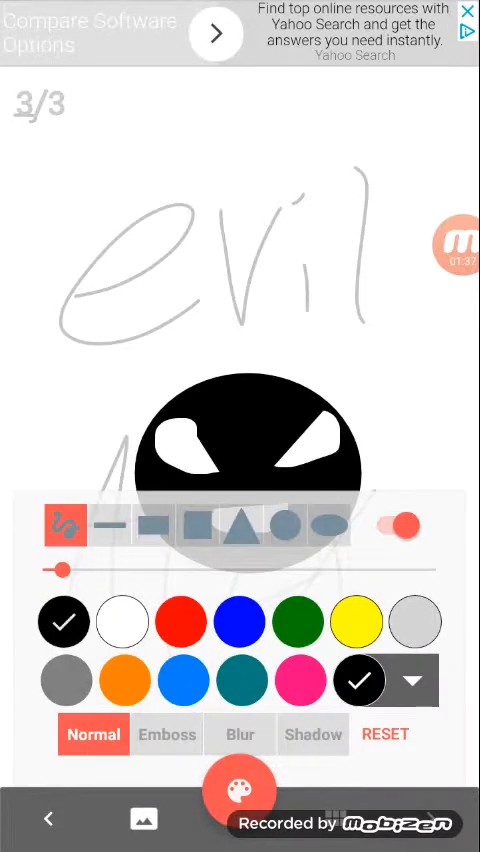
click(240, 790)
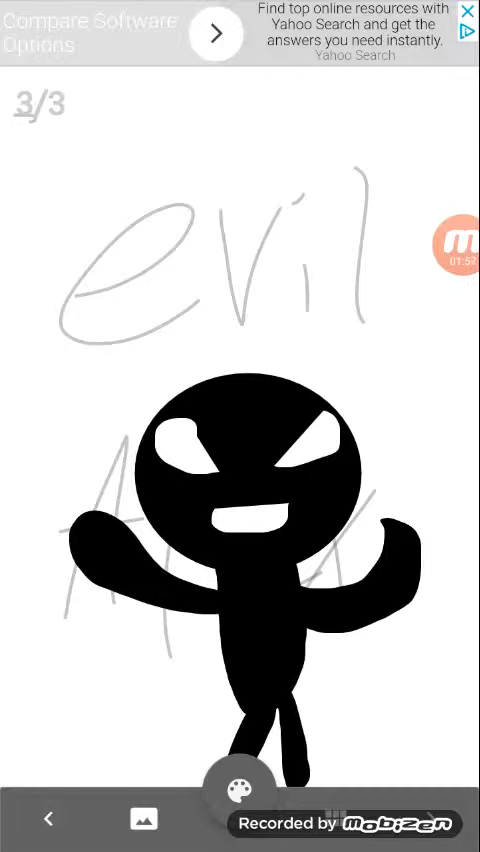
Draw an orange backward cap and add a green and red design
click(240, 787)
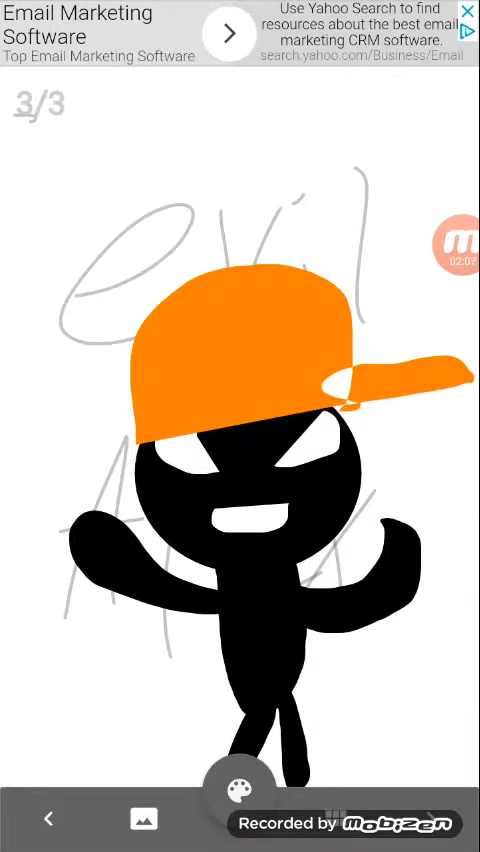
click(238, 789)
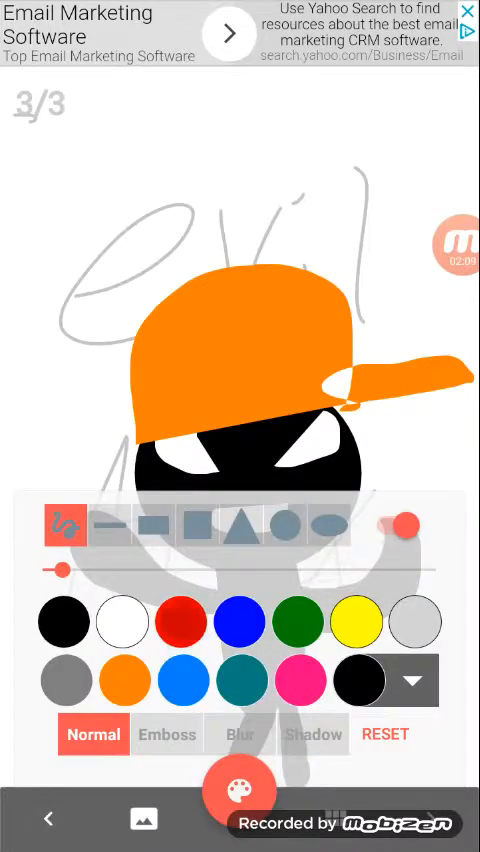
click(240, 790)
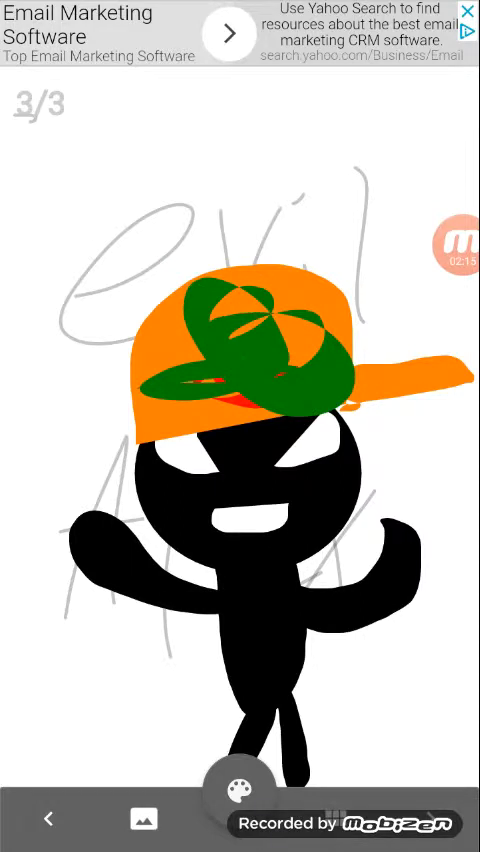
Add light grey details to the cap and a blue stroke beneath it
click(239, 791)
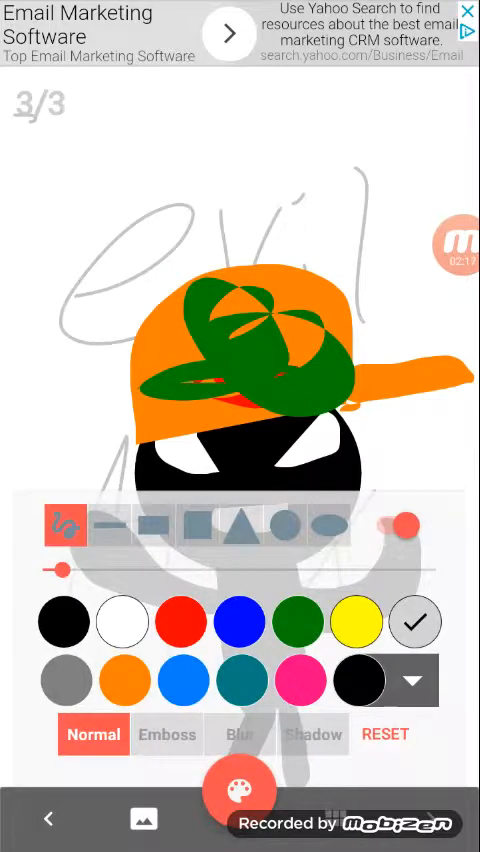
click(240, 790)
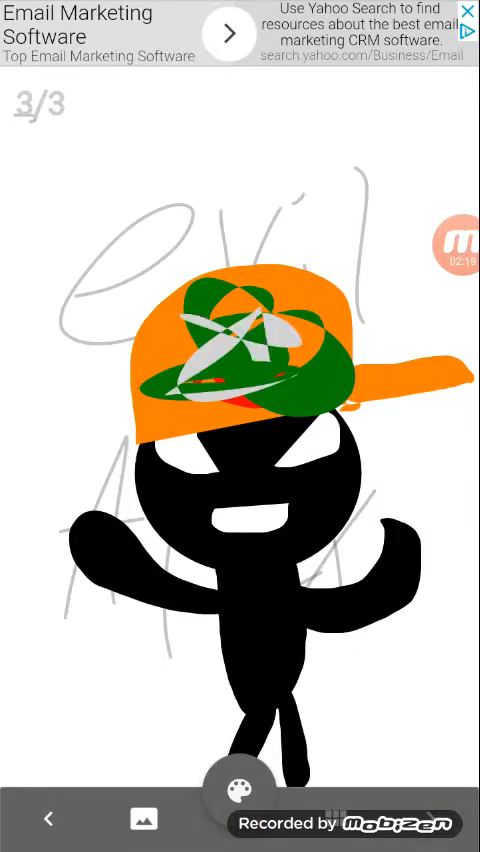
click(238, 790)
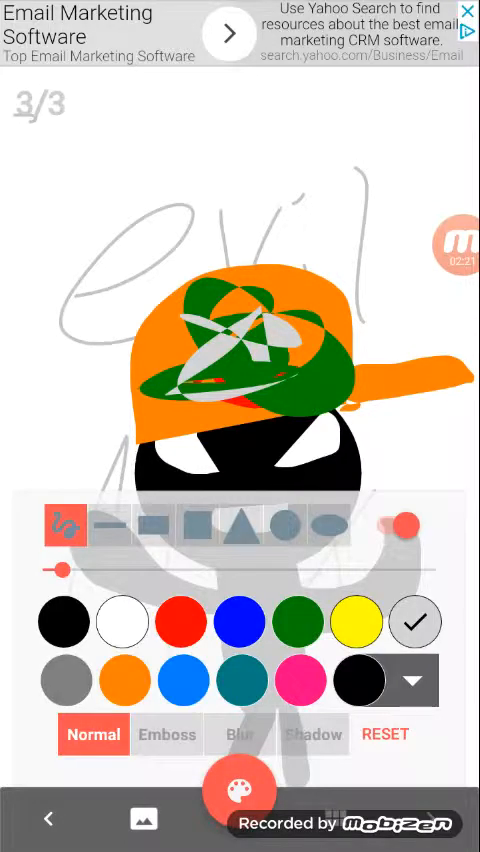
click(240, 790)
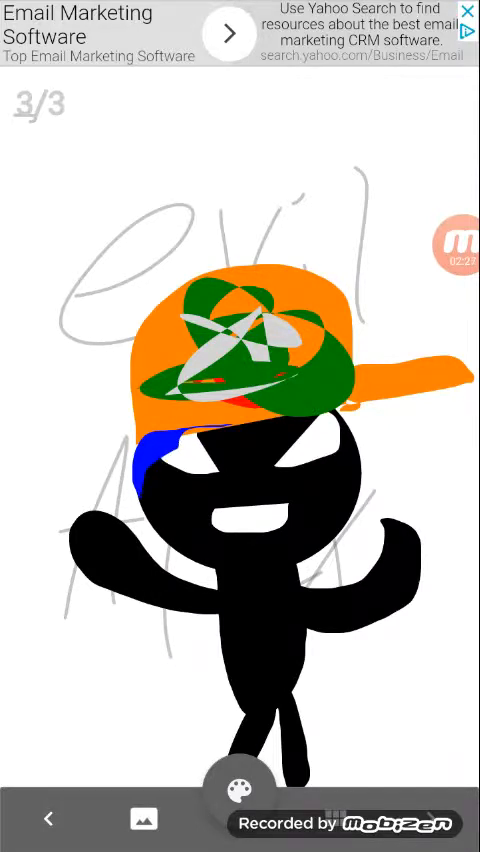
Undo the stray blue stroke, add a light blue headband, and draw white eye and chest strokes
click(240, 789)
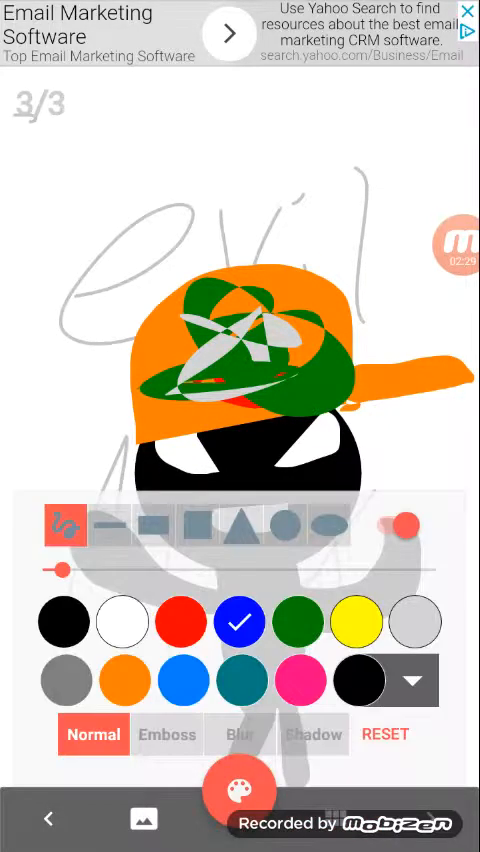
click(240, 790)
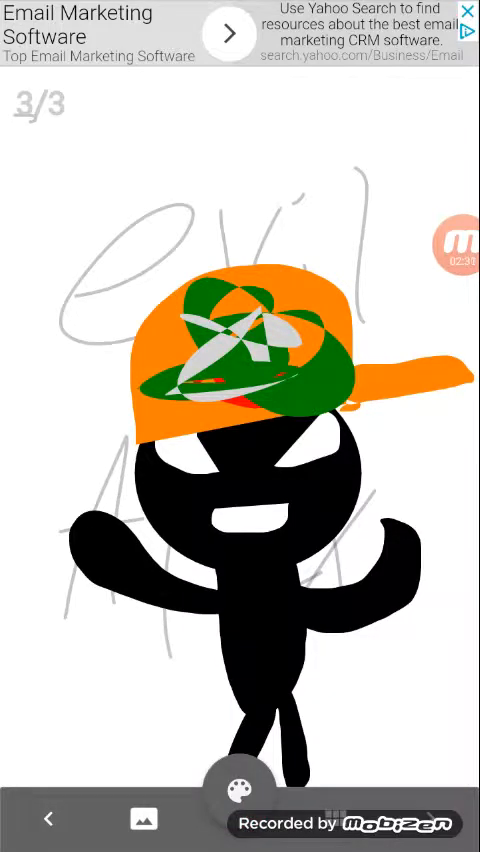
click(240, 779)
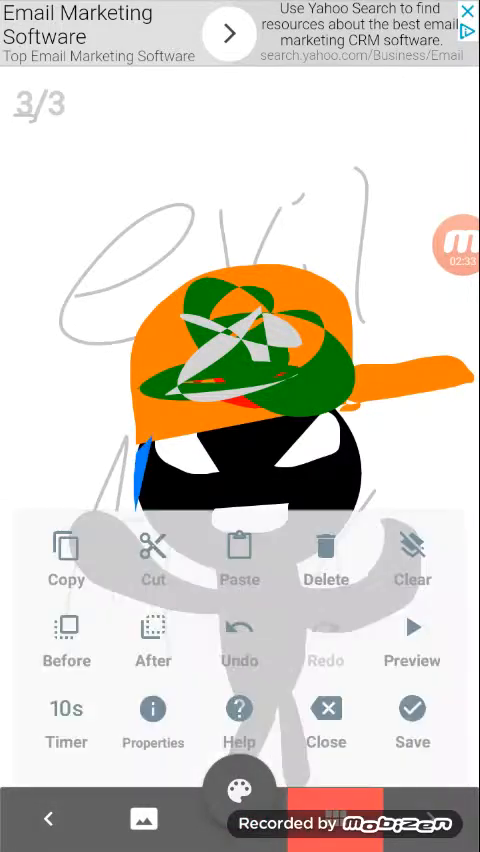
click(238, 790)
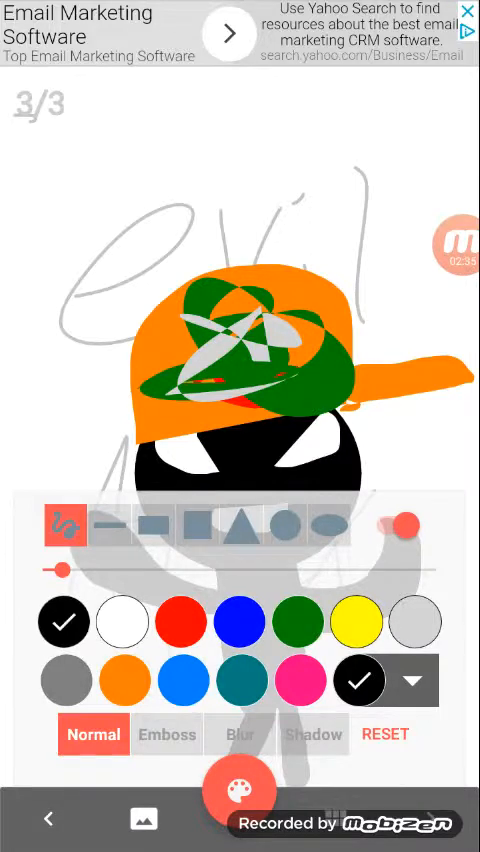
click(239, 790)
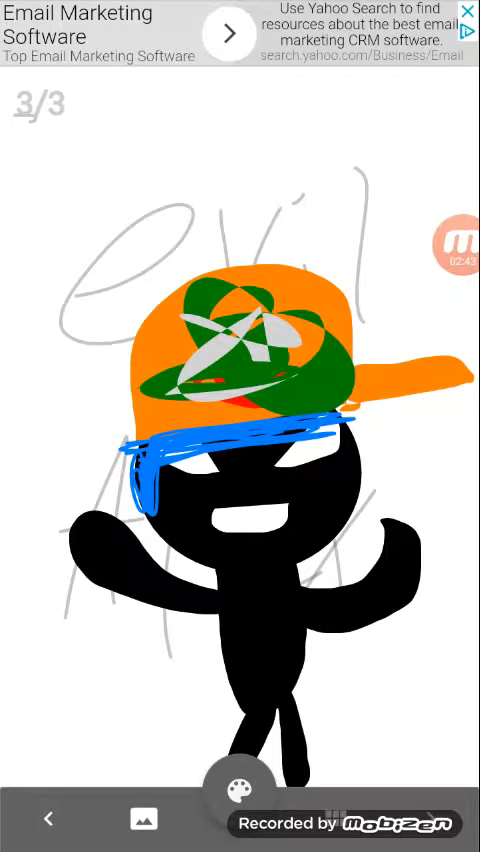
click(239, 791)
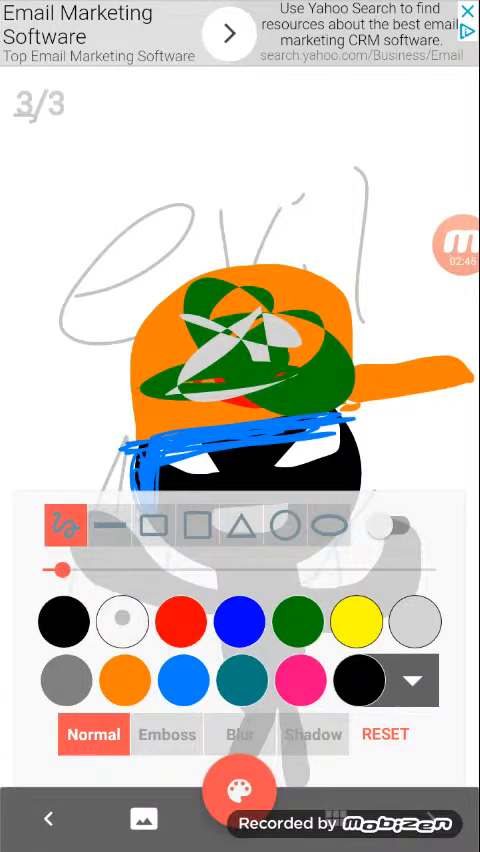
click(238, 791)
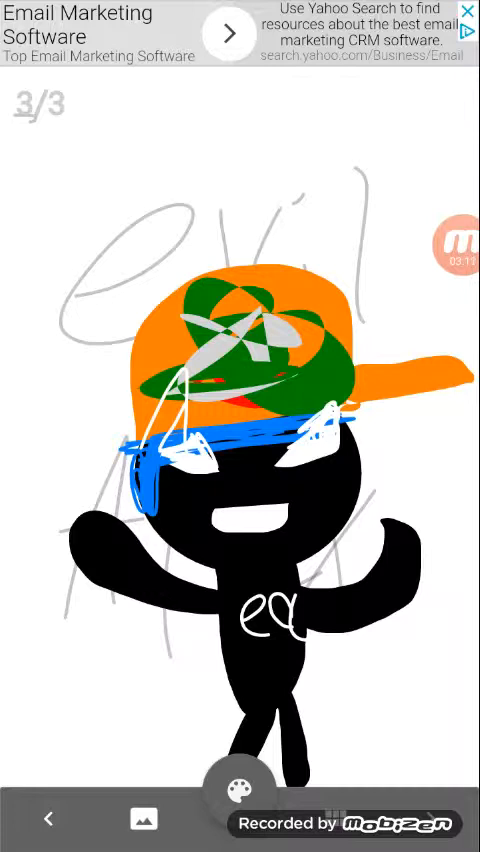
Scribble red gloves over both hands and bring up the background colours
click(240, 789)
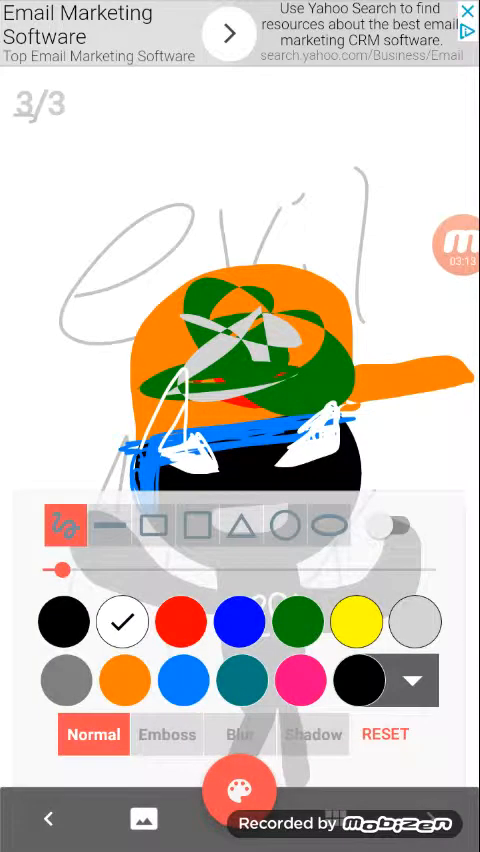
click(239, 790)
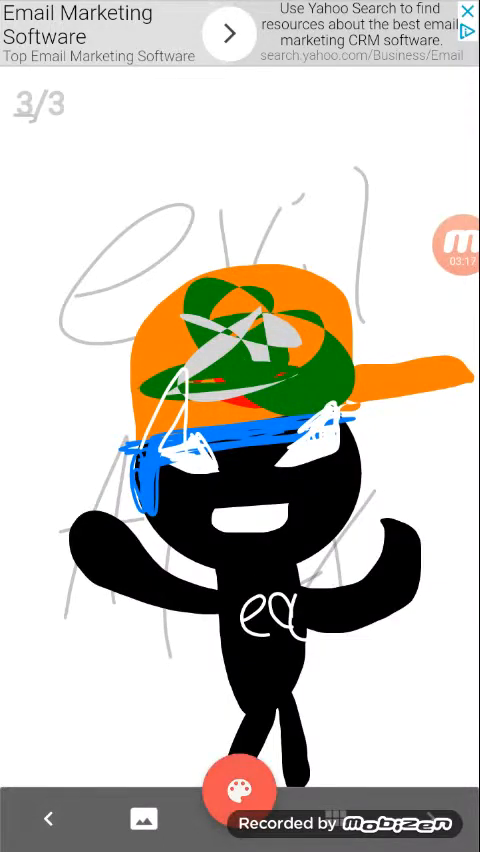
click(238, 788)
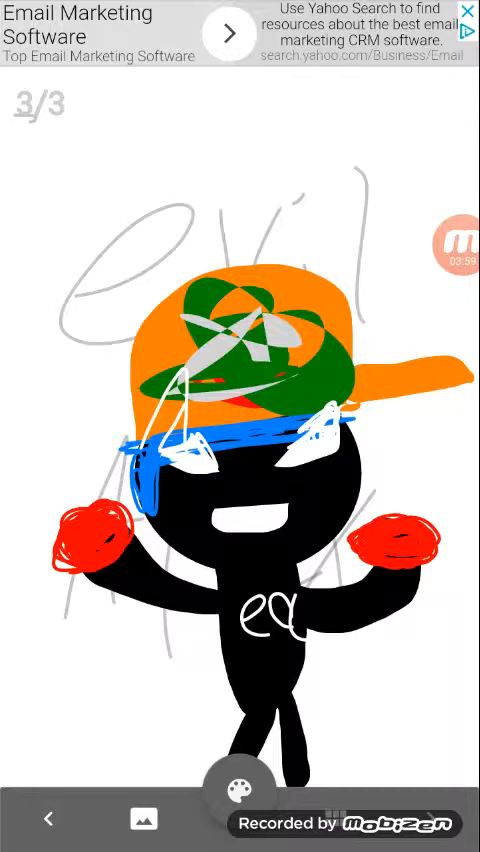
click(238, 783)
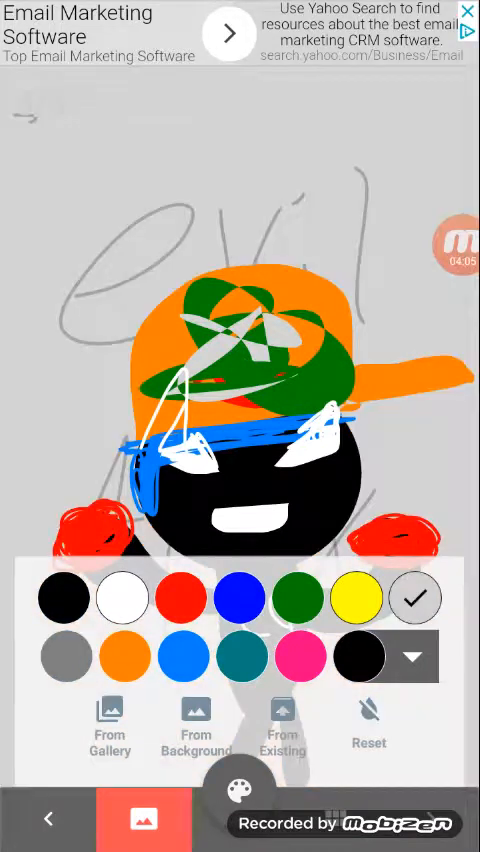
Try pink and grey, then set frame 3's background to black
click(300, 657)
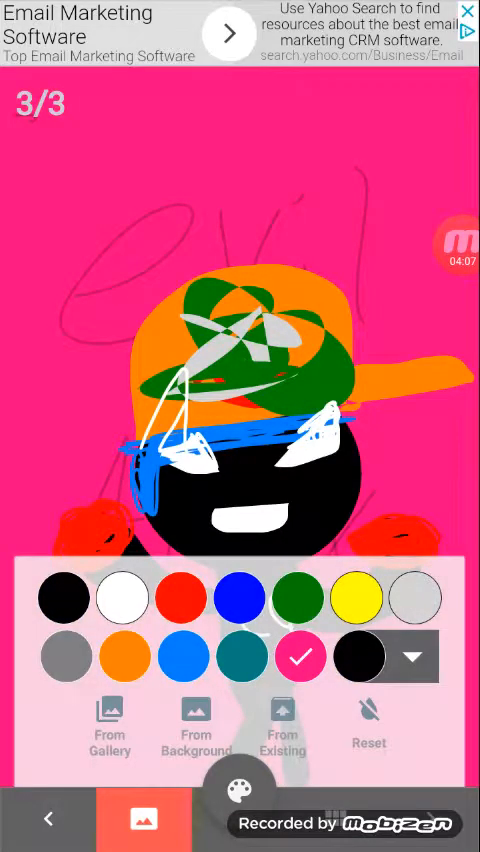
click(66, 657)
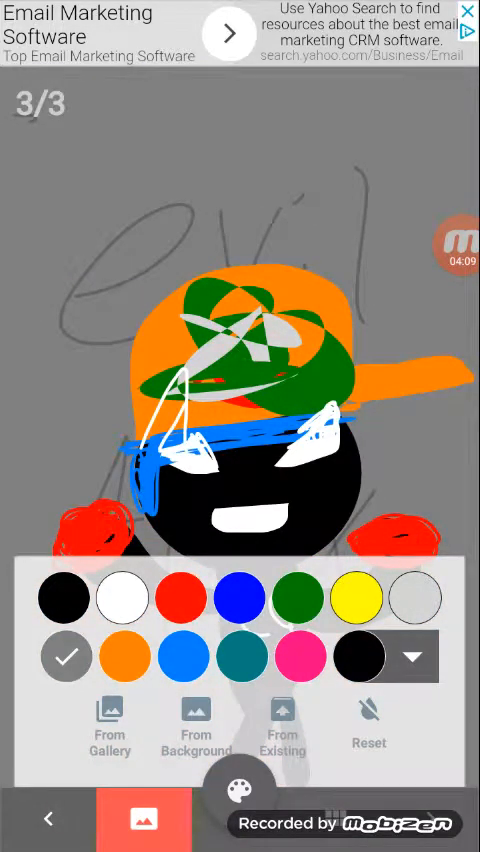
click(359, 657)
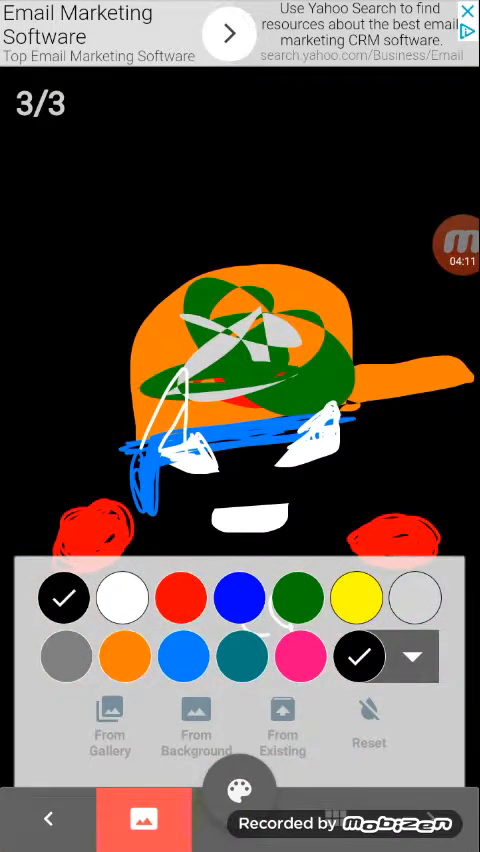
click(240, 790)
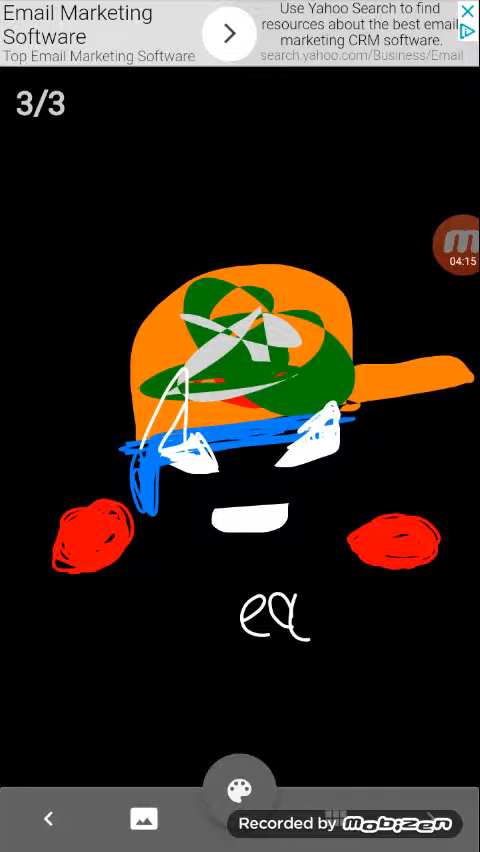
click(239, 784)
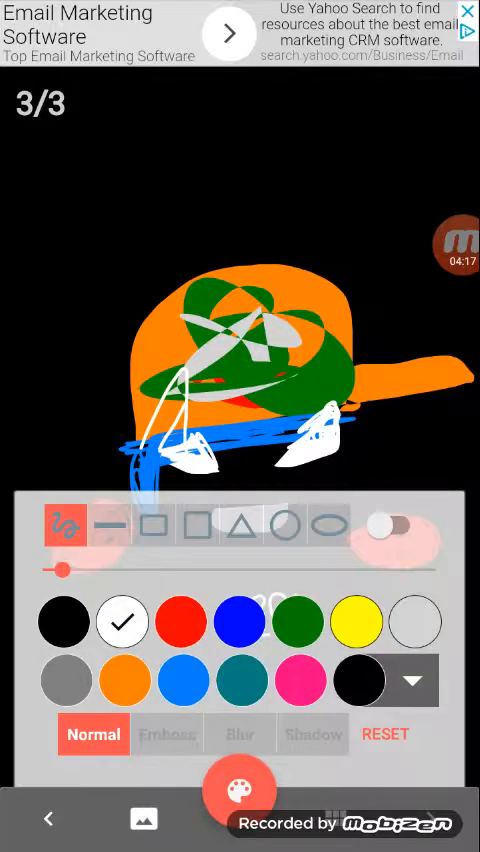
Add frame 4 and select black for the brush
click(239, 789)
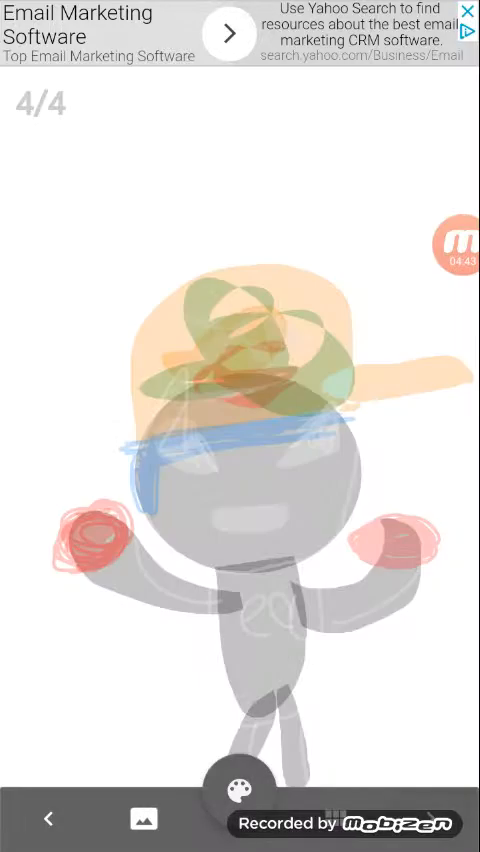
click(239, 784)
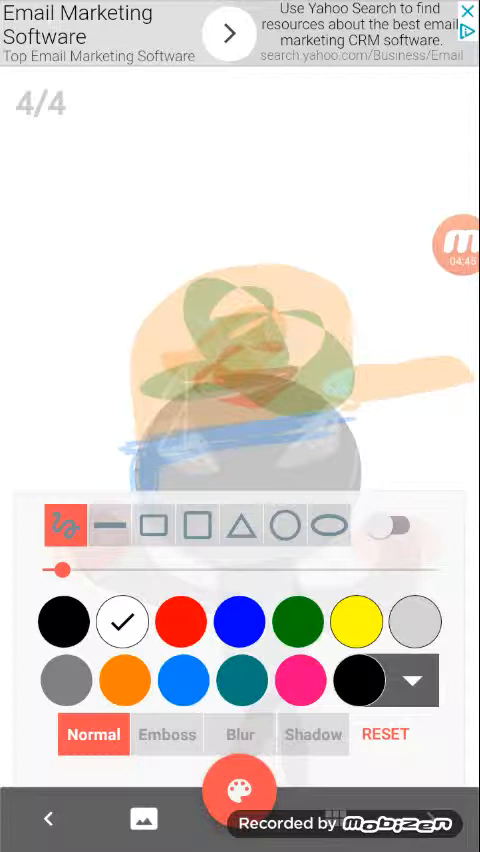
click(64, 621)
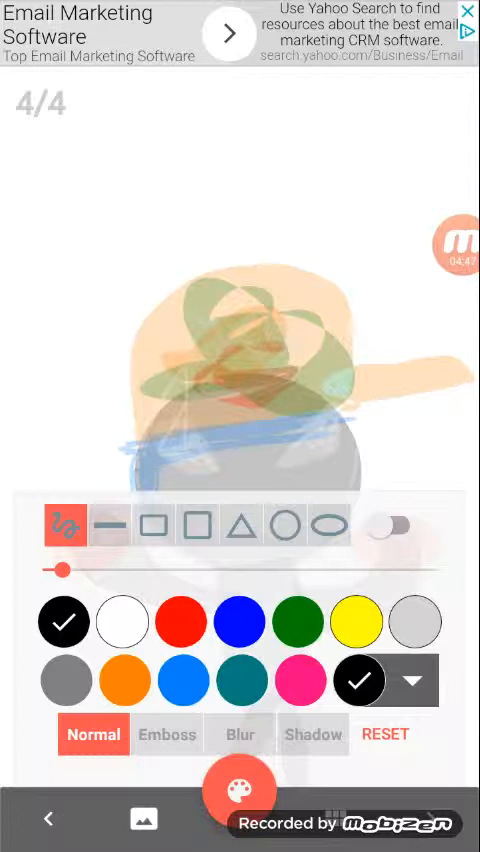
click(240, 790)
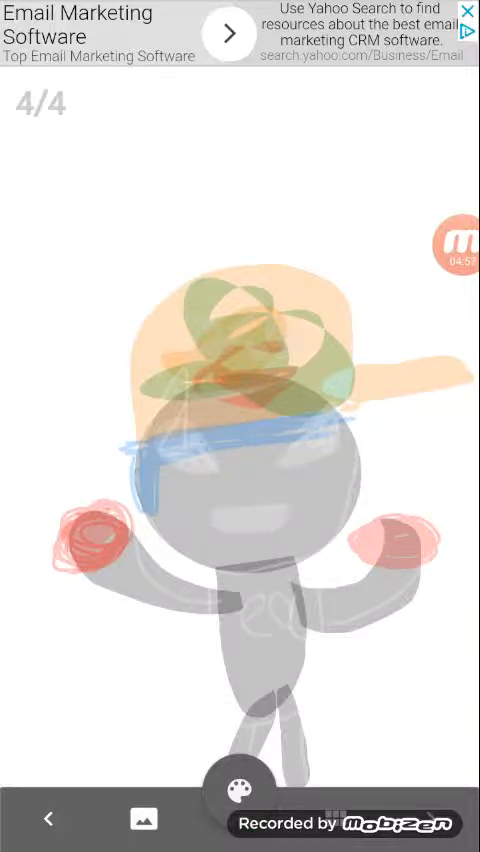
Handwrite the black Cuphead caption over the onion skin and add frame 5
click(240, 789)
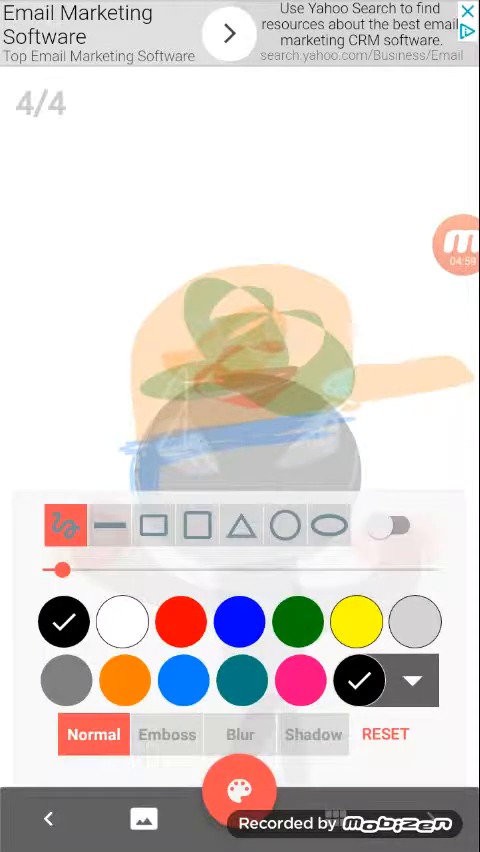
click(240, 790)
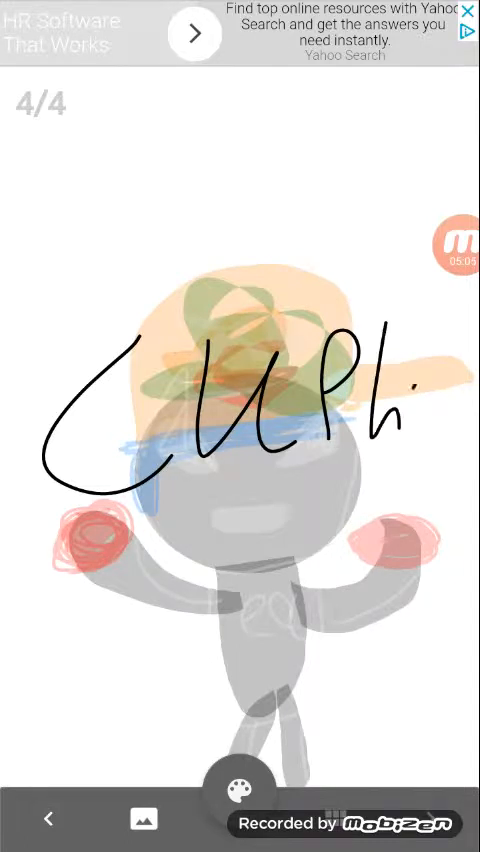
drag(400, 390, 470, 400)
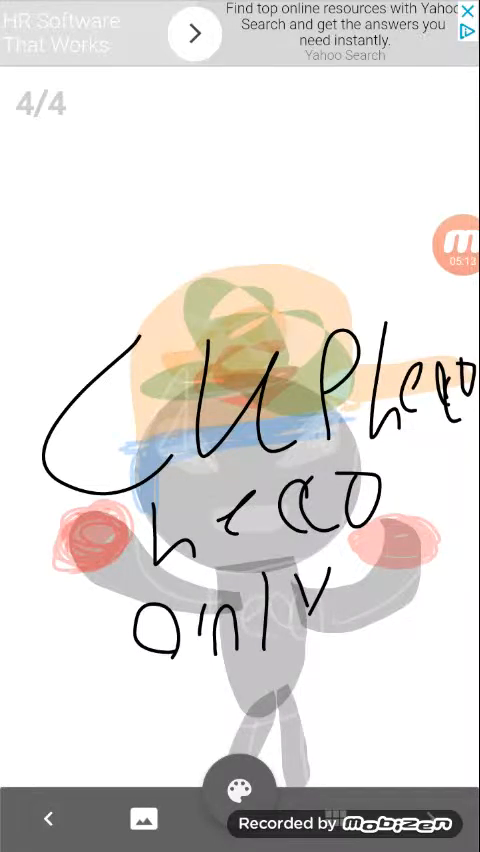
click(239, 786)
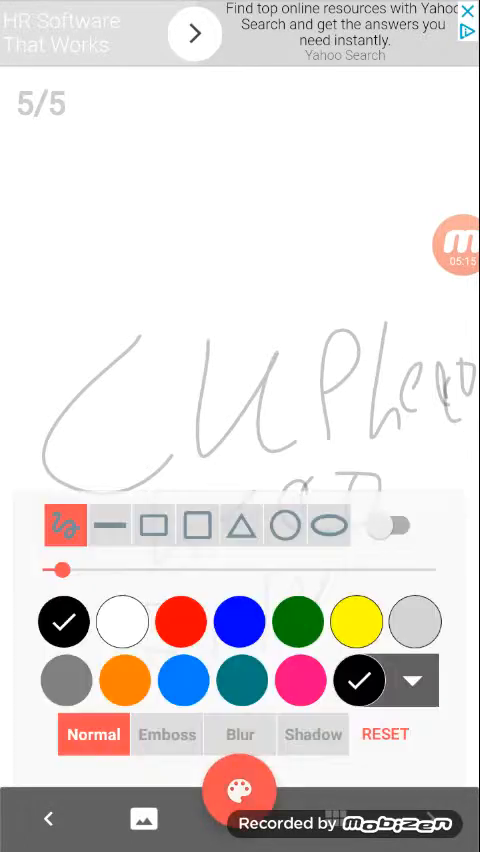
Draw a black cup outline with handle and mouth, then scribble a red tongue inside
click(239, 790)
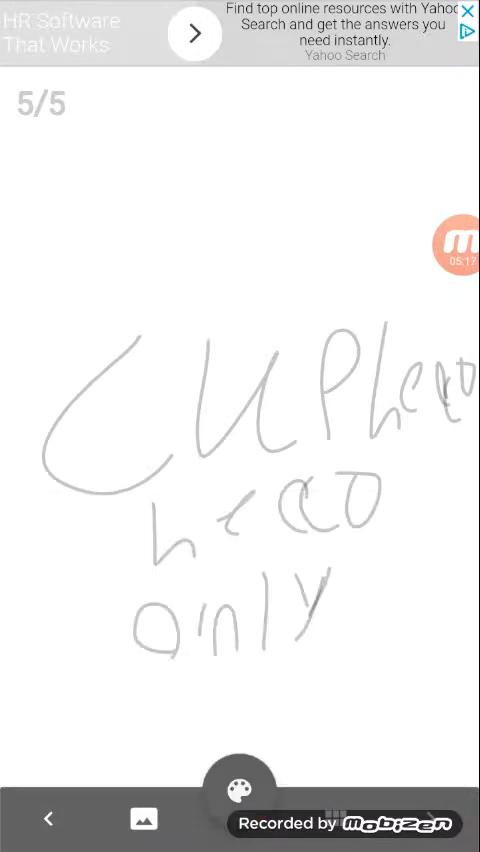
drag(100, 425, 375, 560)
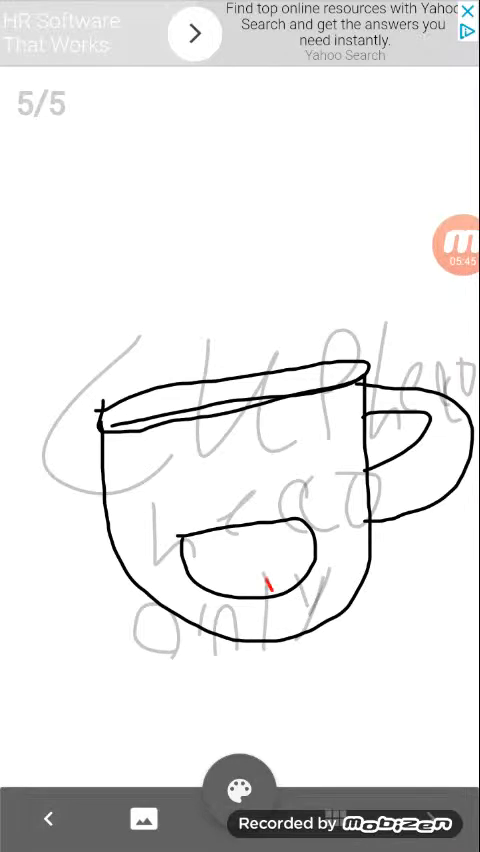
drag(270, 560, 300, 590)
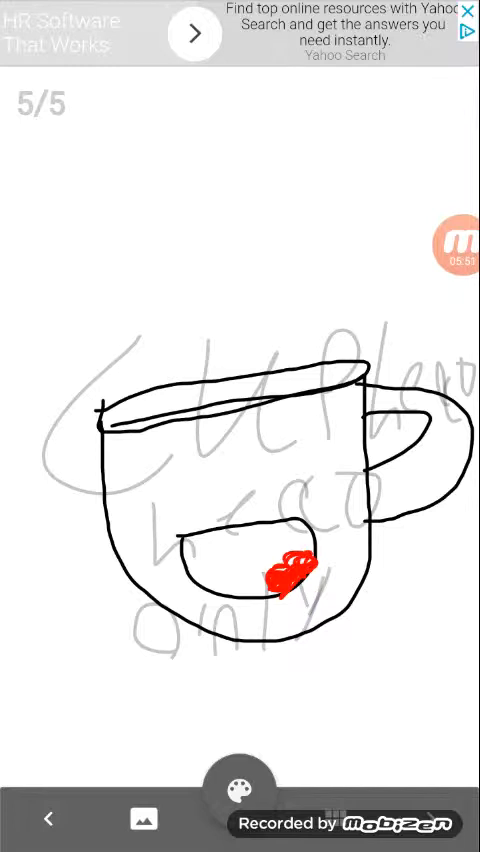
Give the cup black pupils and a red nose, and outline a bent straw above the rim
click(240, 787)
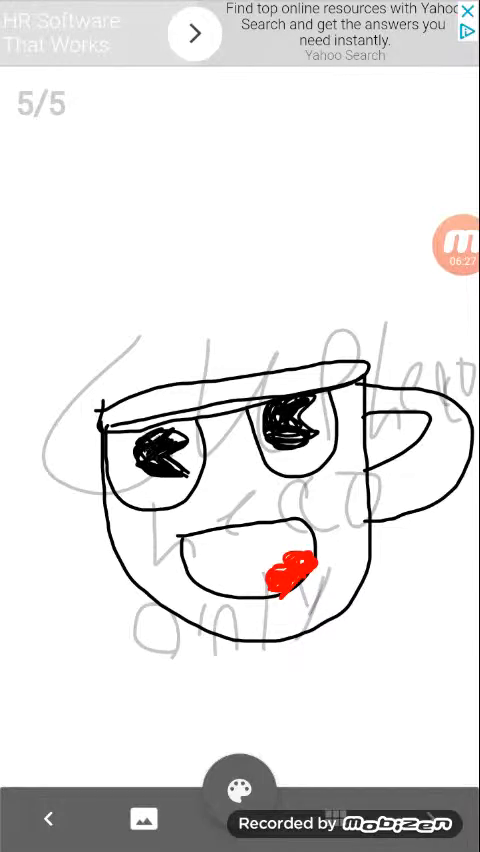
click(240, 791)
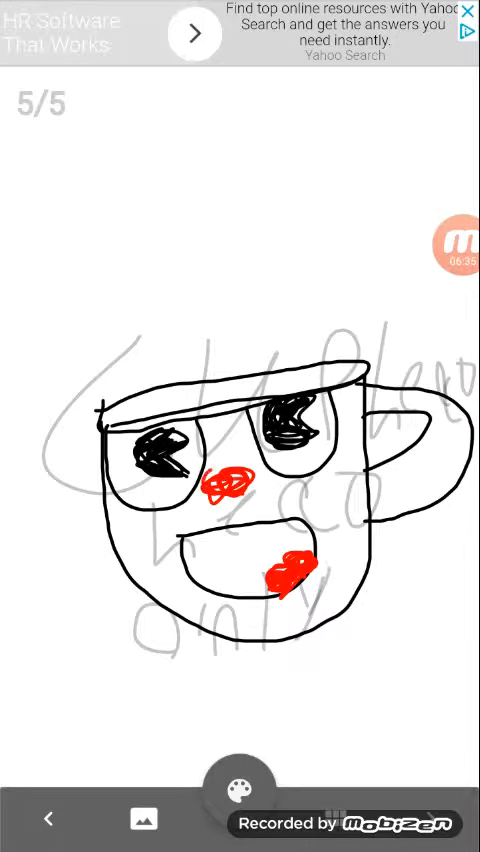
click(240, 787)
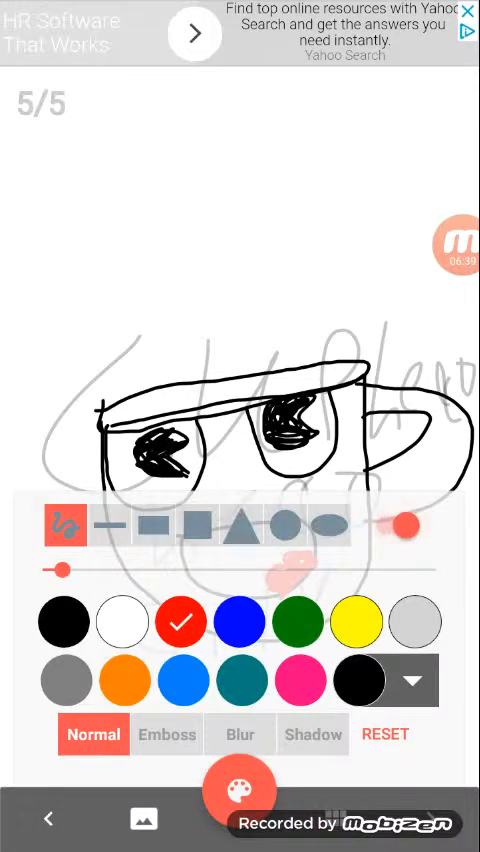
click(240, 790)
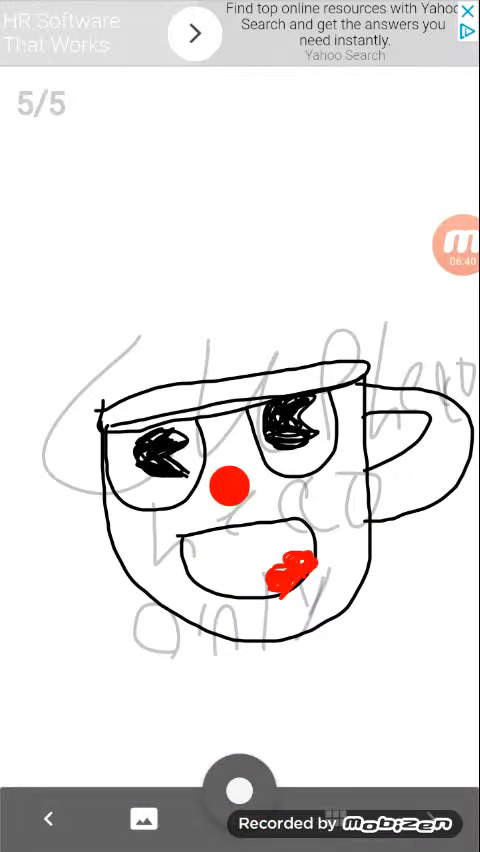
click(239, 788)
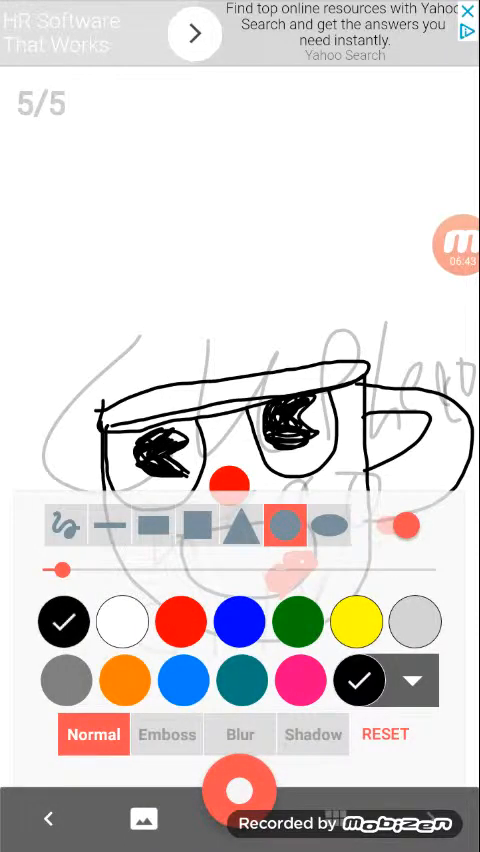
click(65, 524)
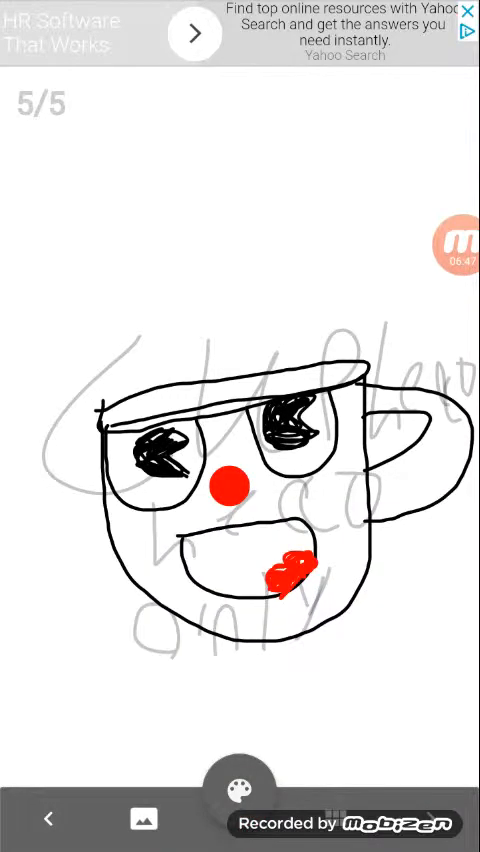
click(240, 782)
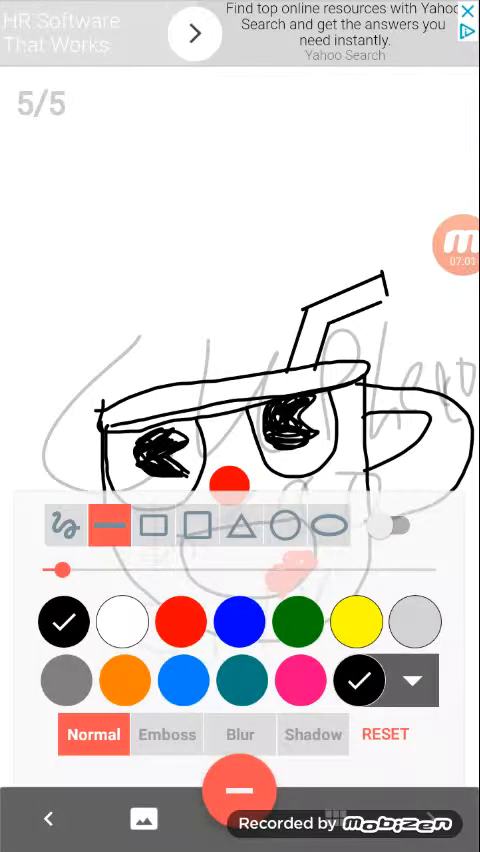
Paint red stripes on the straw and grey shading along the cup's handle and bottom edge
click(181, 621)
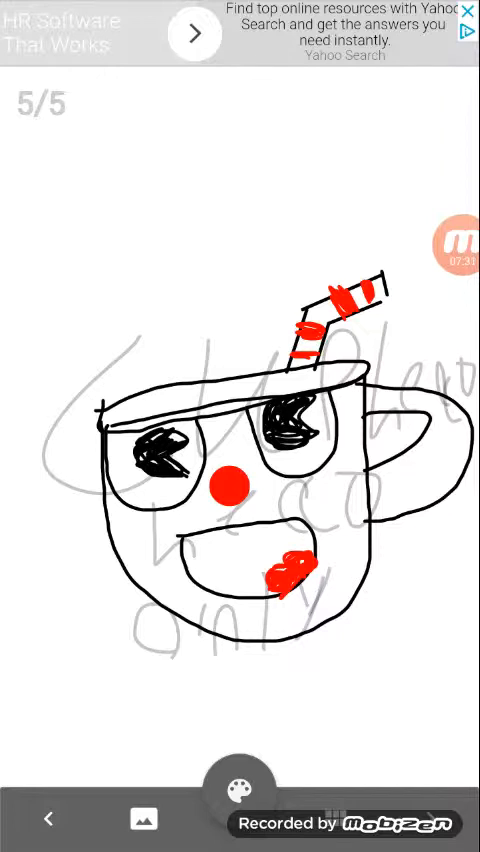
click(239, 790)
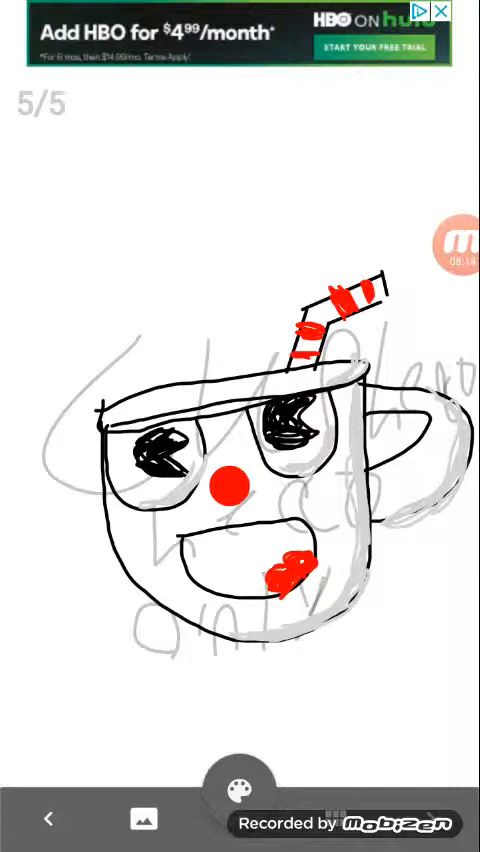
On a new sixth frame, handwrite the caption 'Kiss Face emoji' with the black freehand brush
click(241, 789)
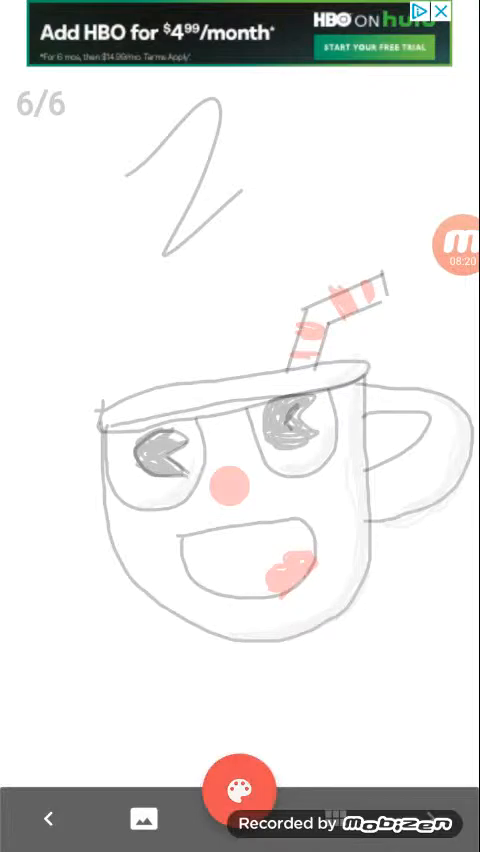
click(239, 790)
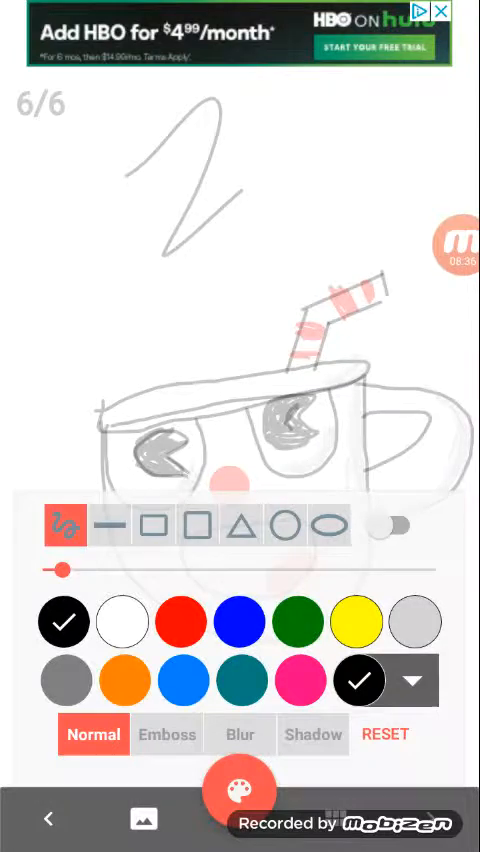
click(457, 240)
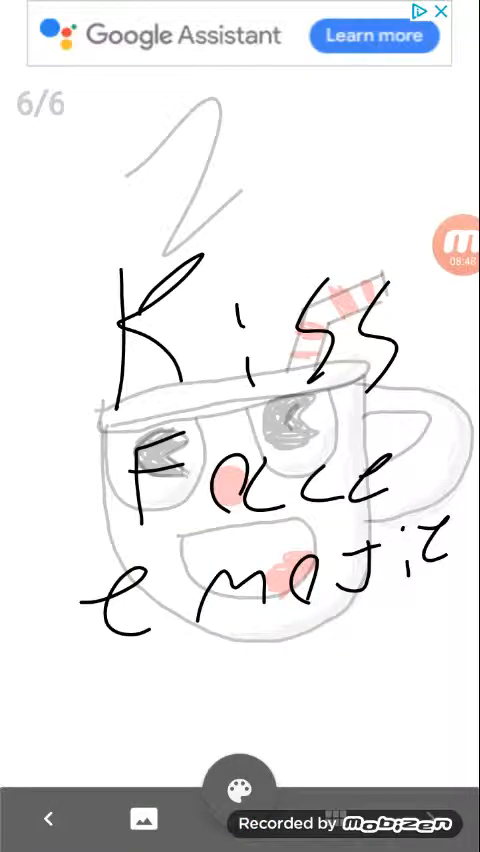
On a new seventh frame, draw a large solid yellow circle, then switch to black freehand
click(240, 789)
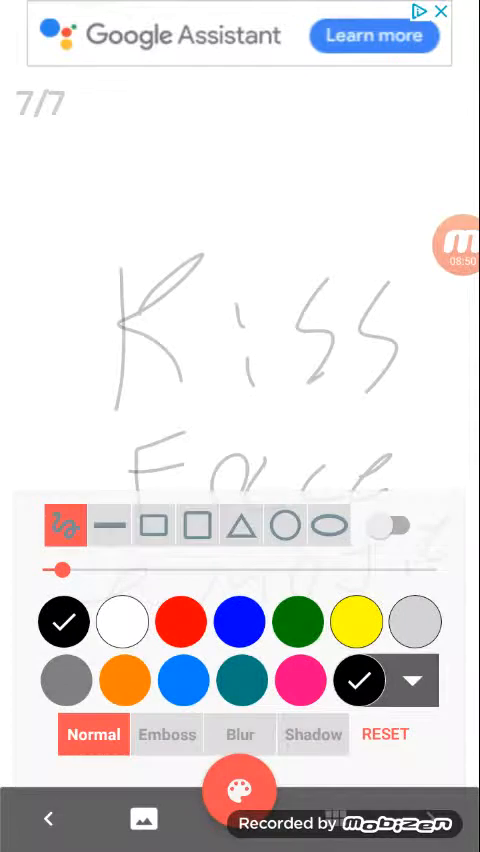
click(240, 790)
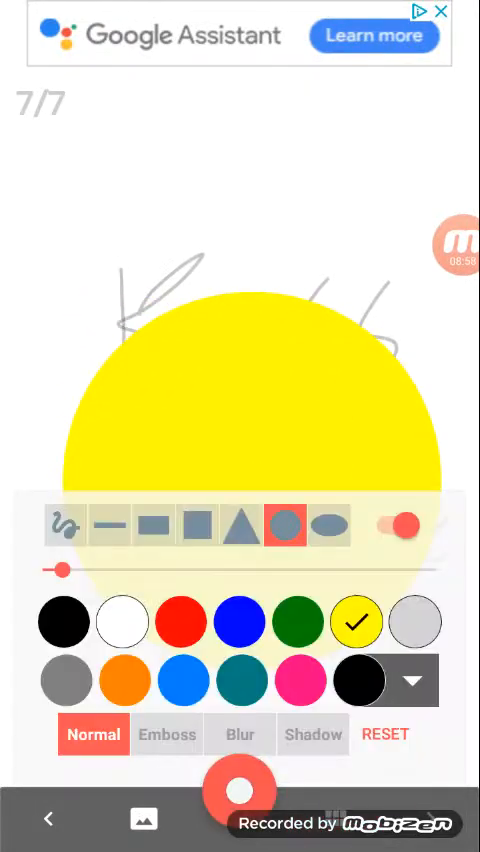
click(65, 621)
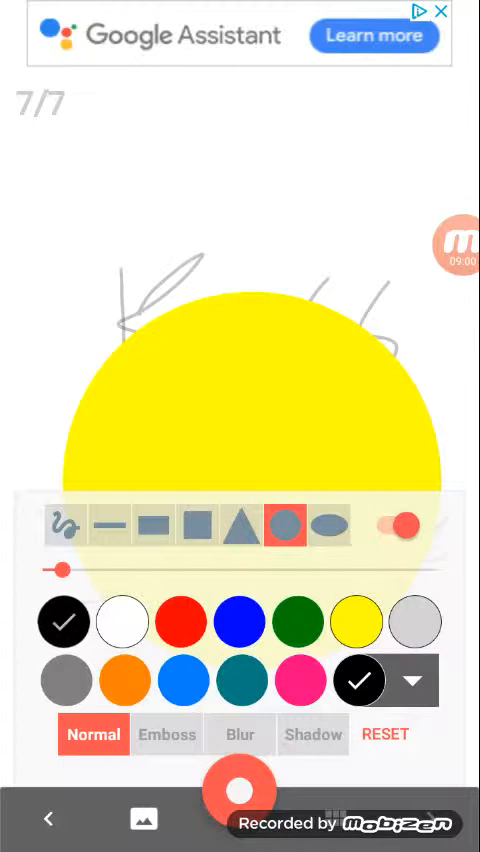
click(66, 525)
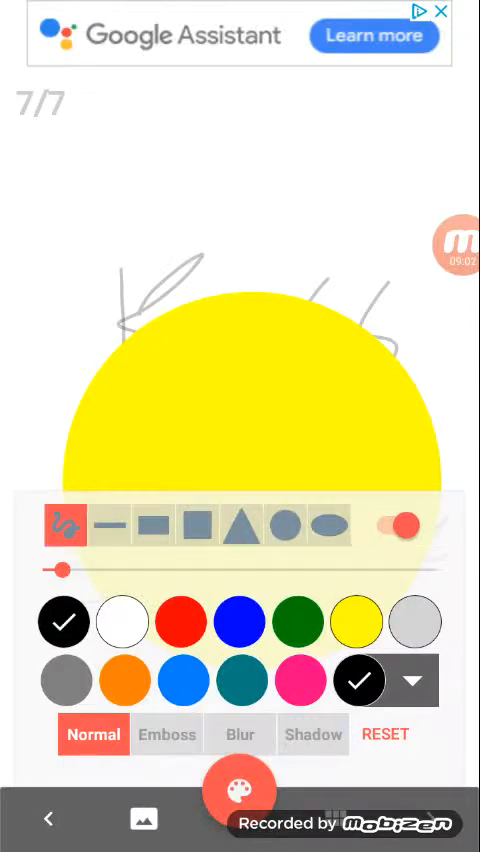
click(240, 790)
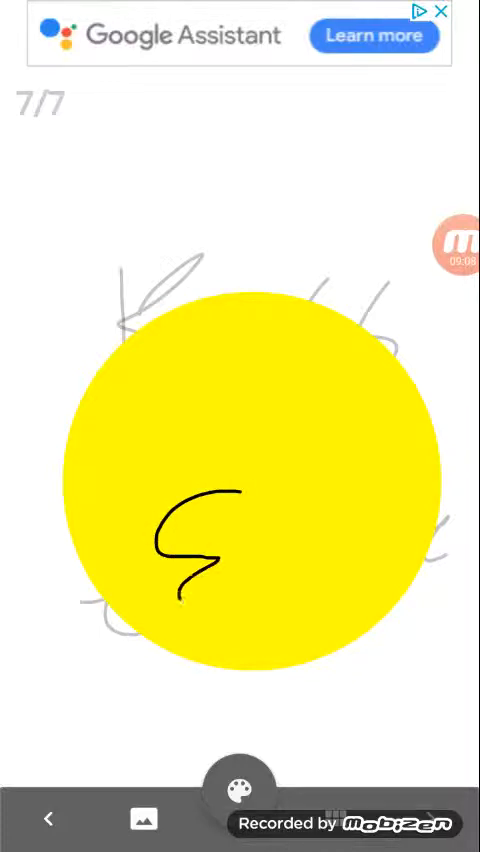
Draw a black puckered mouth, a solid eye, a winking arc, and two small red hearts at lower left
click(240, 783)
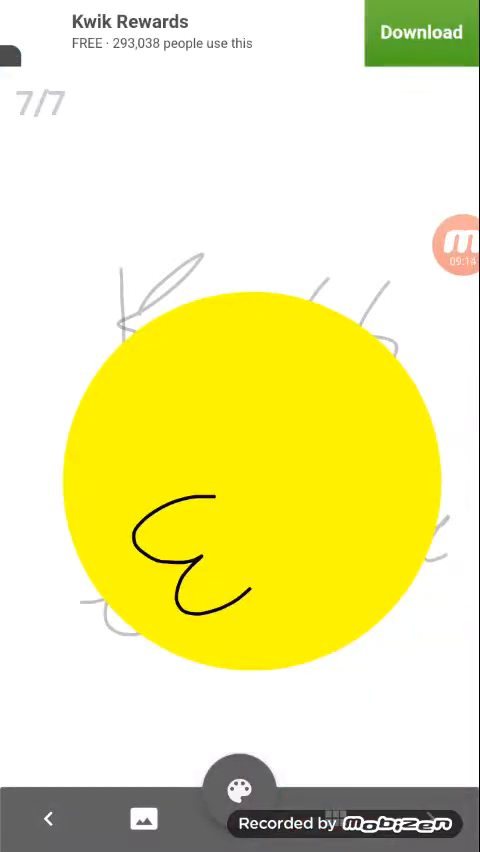
click(240, 790)
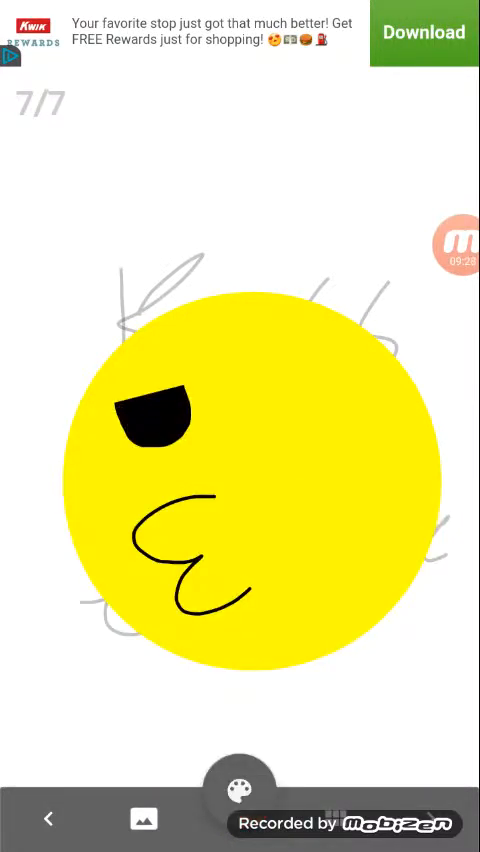
click(240, 790)
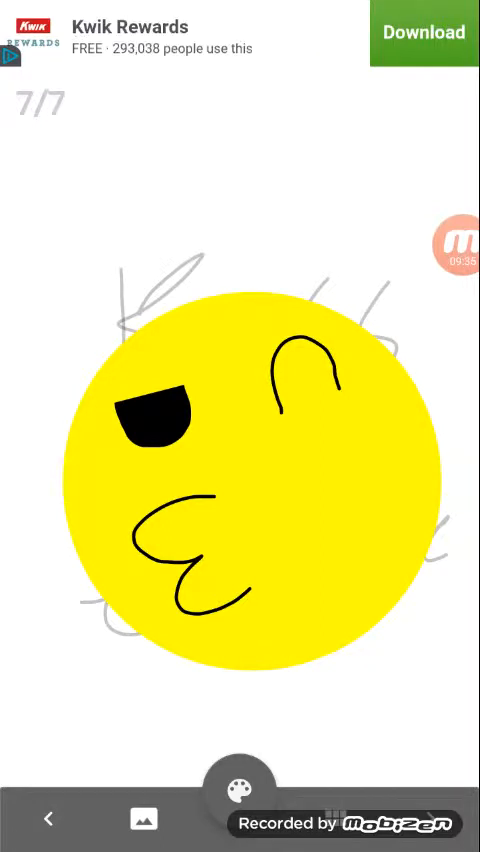
click(240, 790)
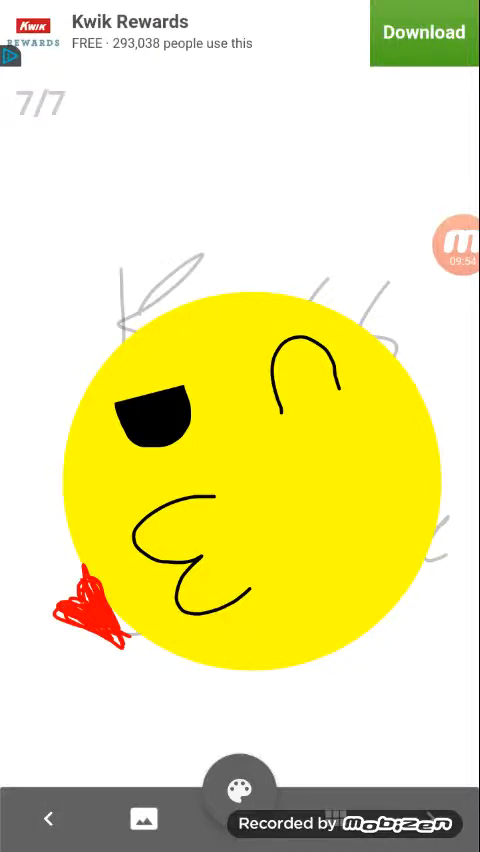
drag(30, 630, 55, 690)
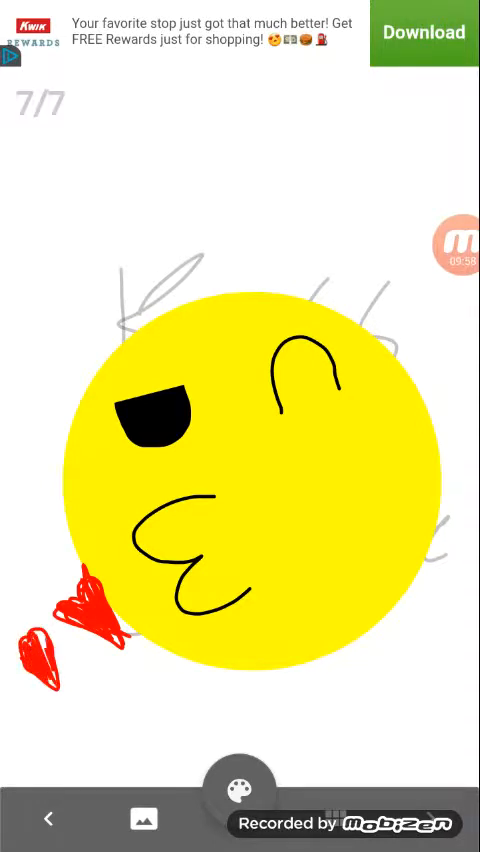
click(240, 790)
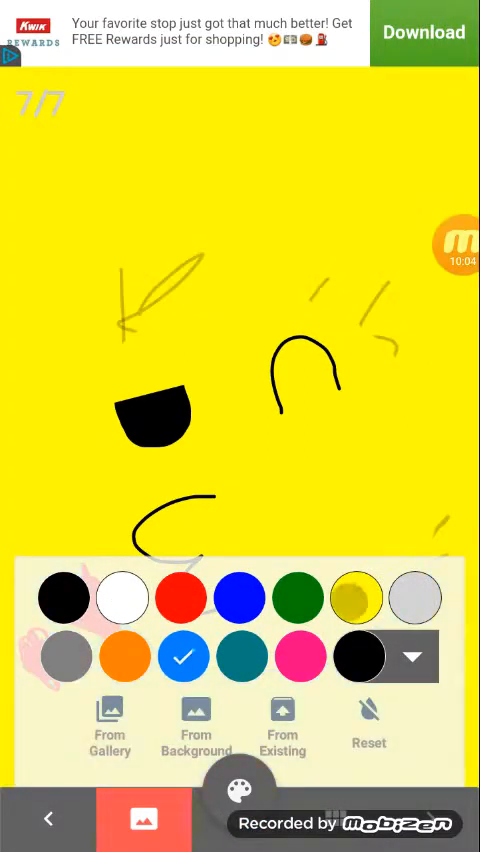
Set the frame background to black and draw a large solid red heart below the face
click(302, 657)
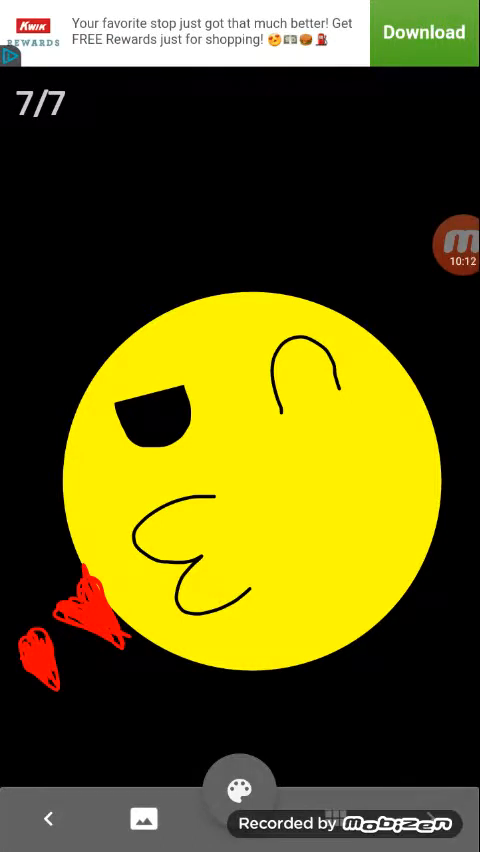
click(240, 786)
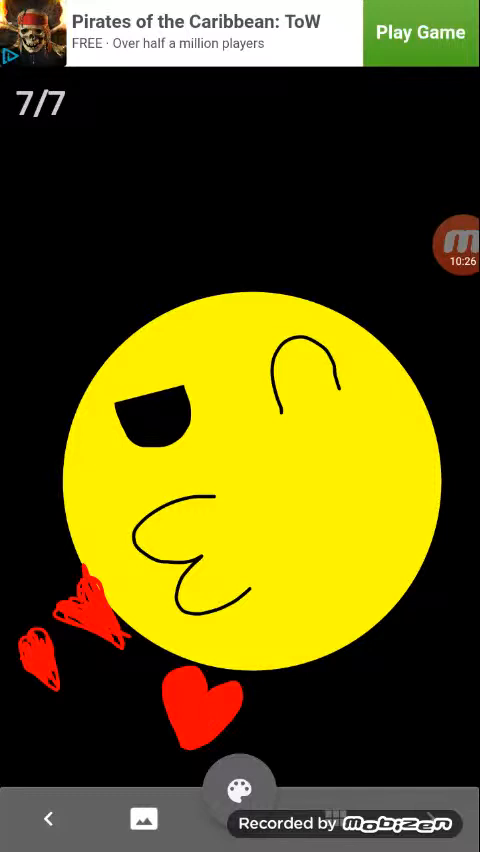
Draw a white zigzag above the kissing face and add an eighth frame
click(240, 787)
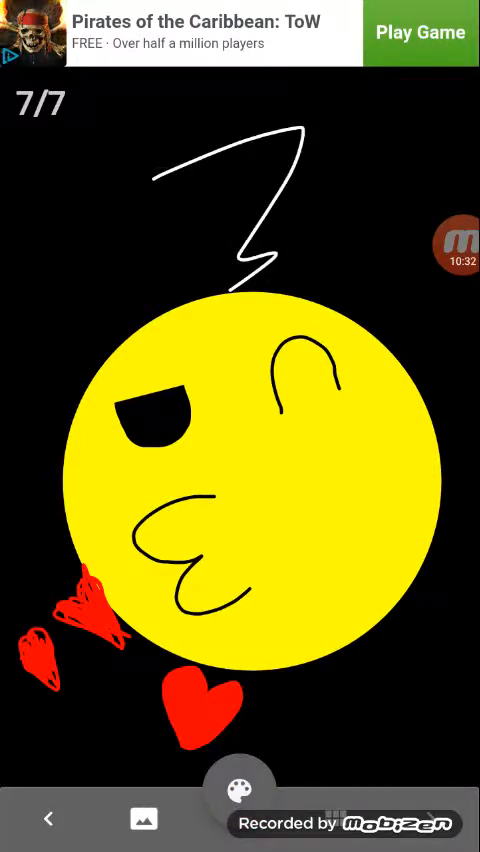
click(240, 789)
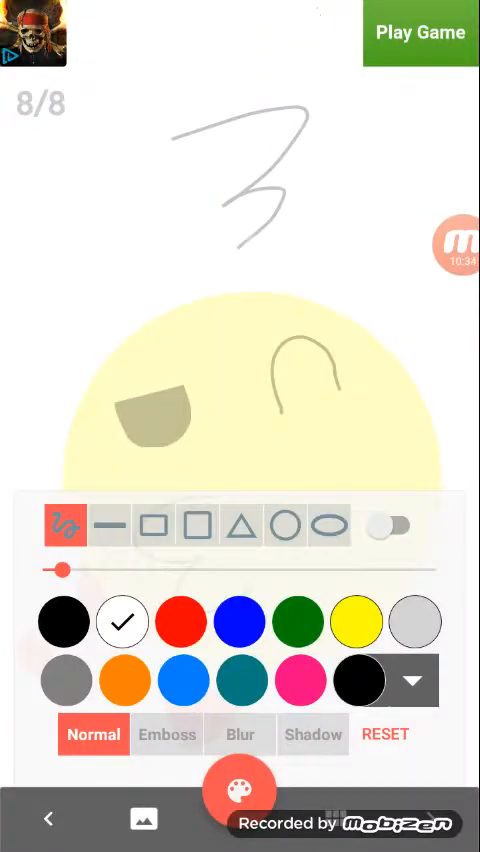